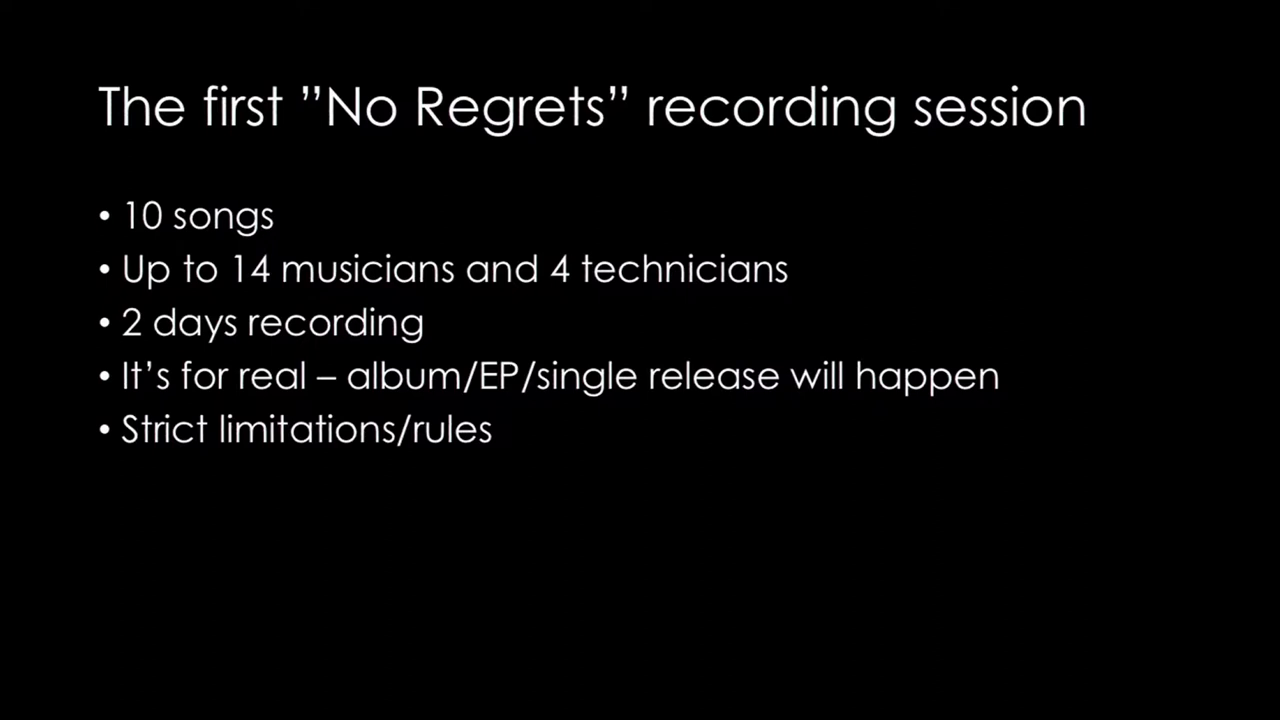
# Step: Advance to the Limitations slide, reveal its bullet points, and move past the list
pyautogui.press('Right')
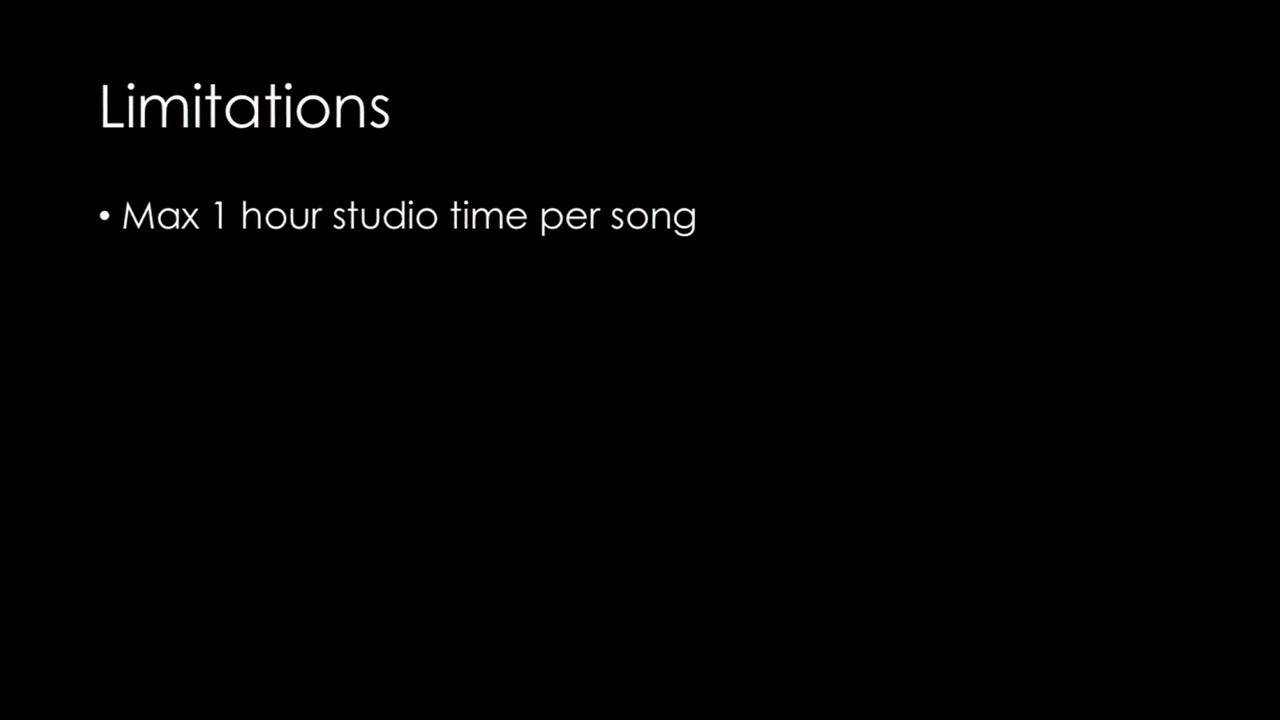
pyautogui.press('right')
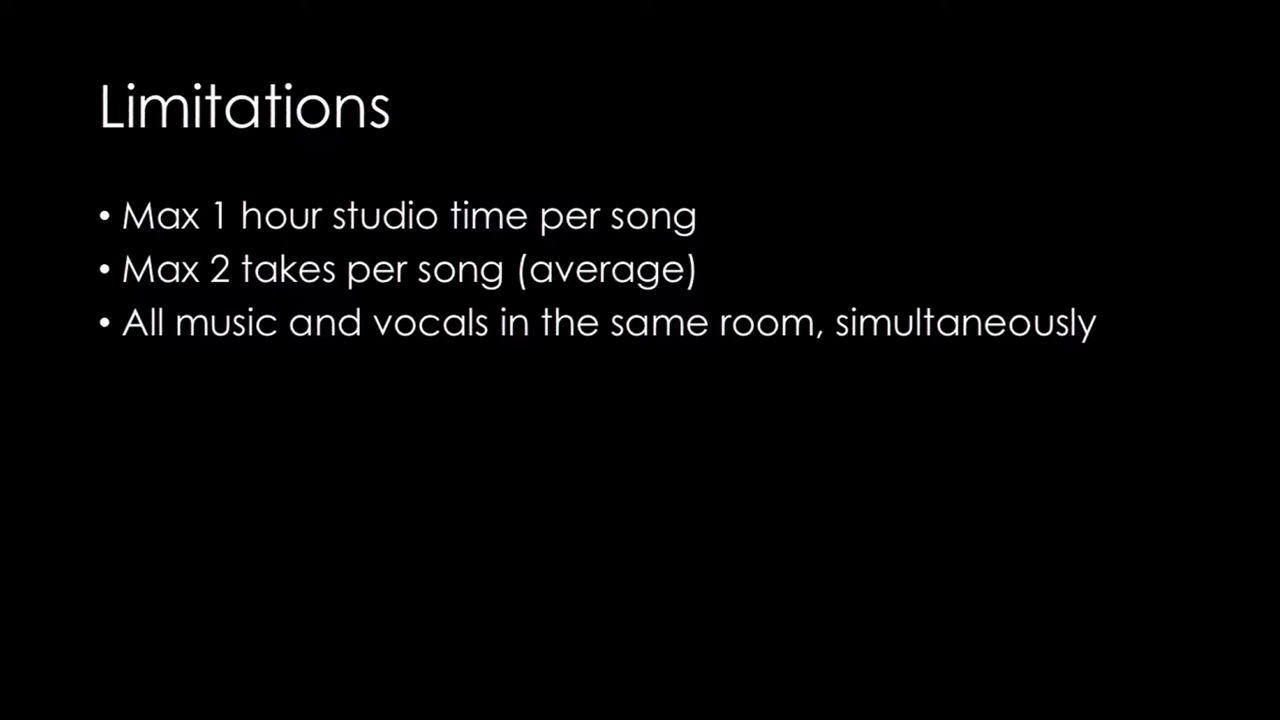
pyautogui.press('right')
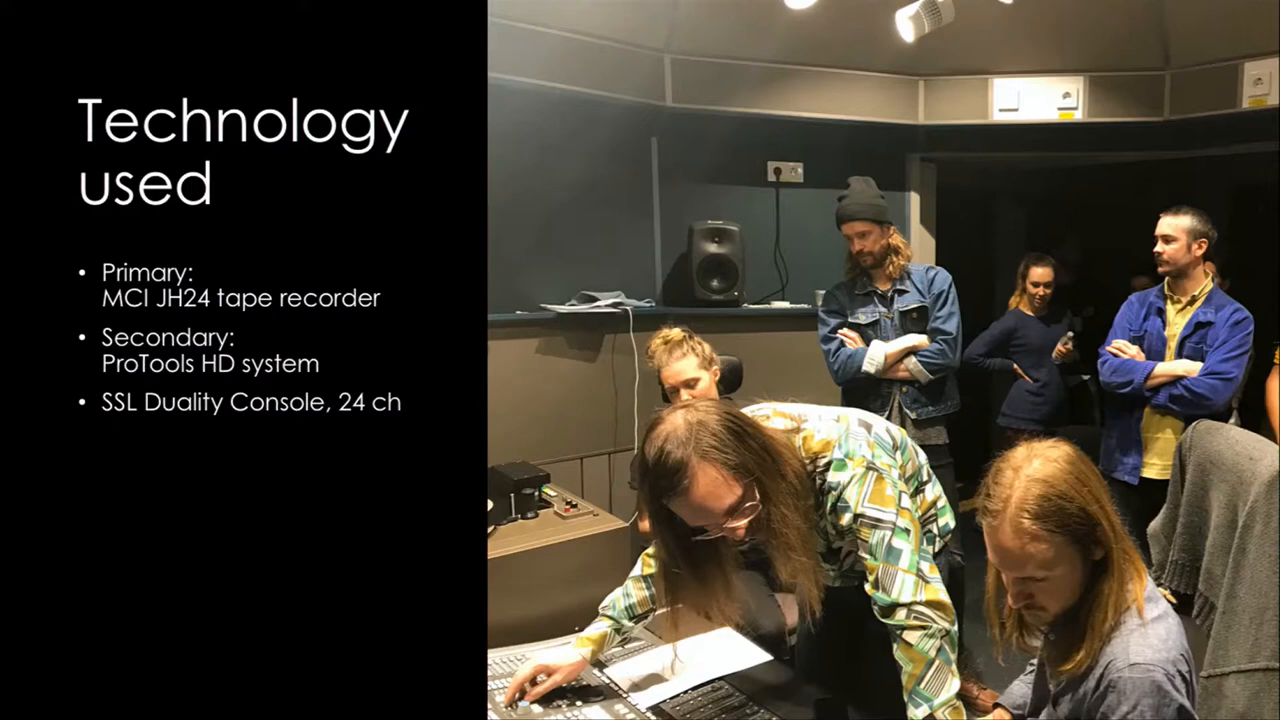
# Step: Step past the technology, survey results and Responses slides to the closing thank-you slide
pyautogui.press('right')
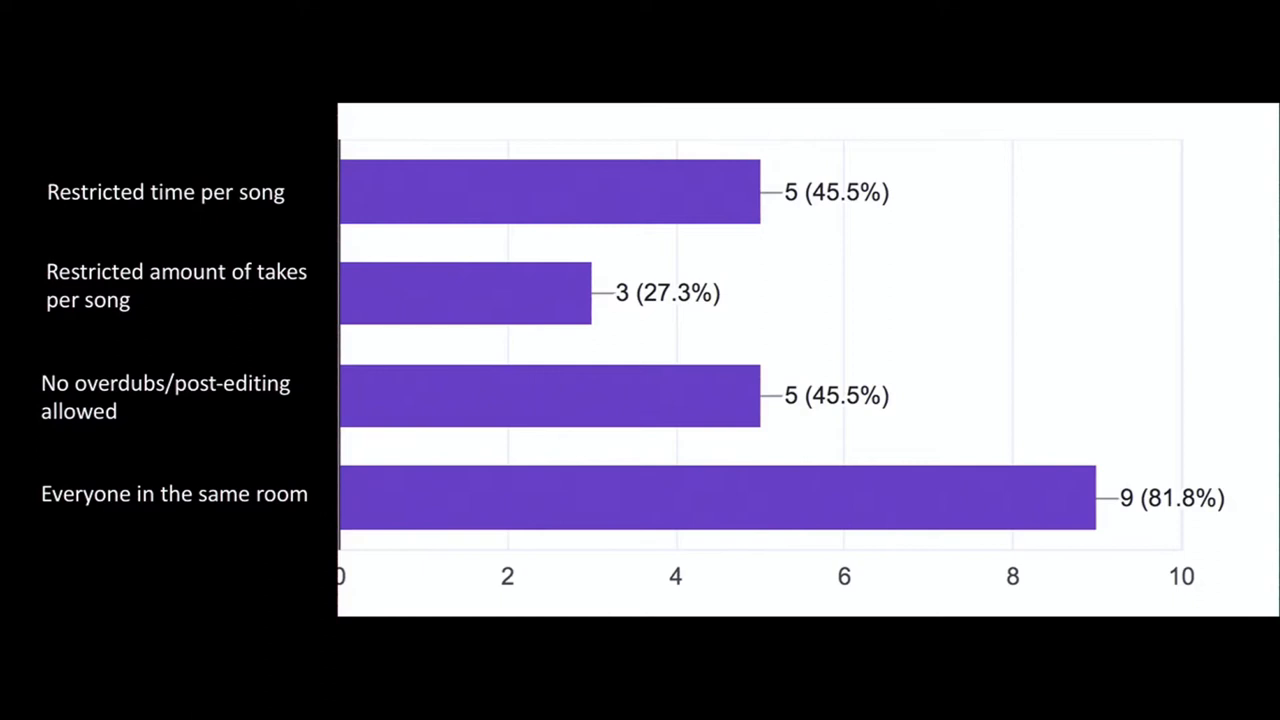
pyautogui.press('right')
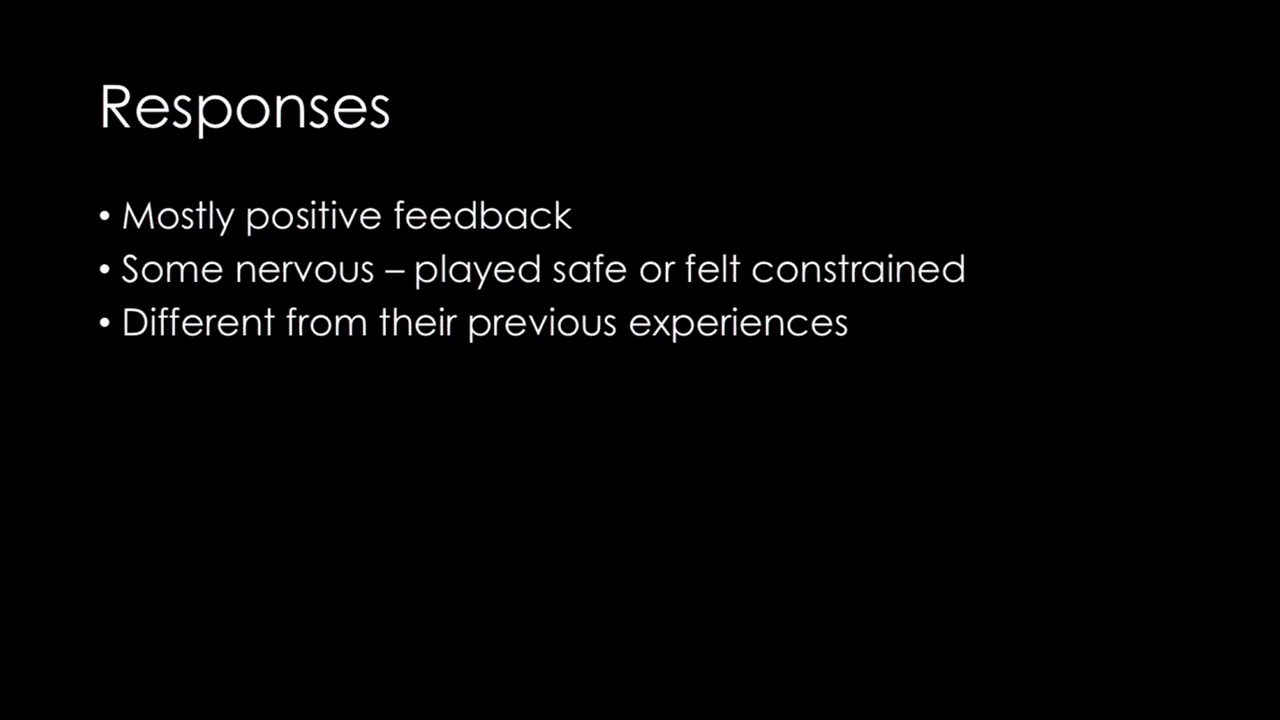
pyautogui.press('right')
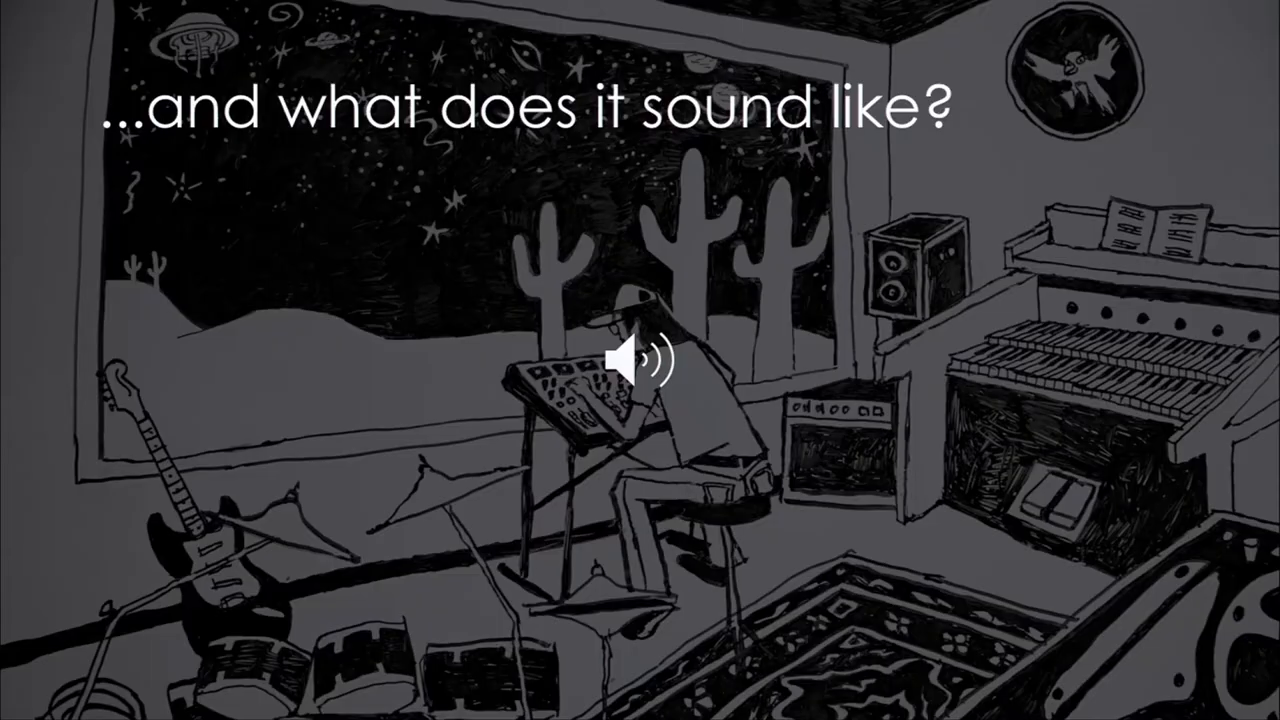
pyautogui.press('right')
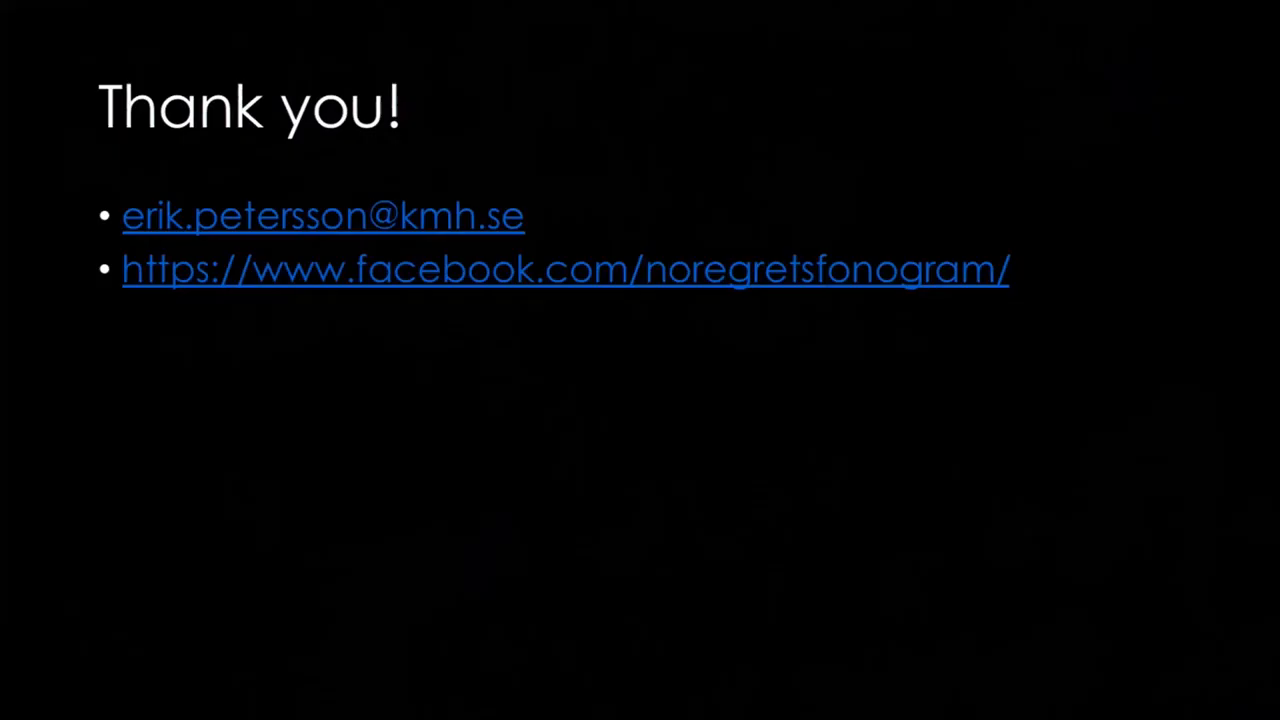